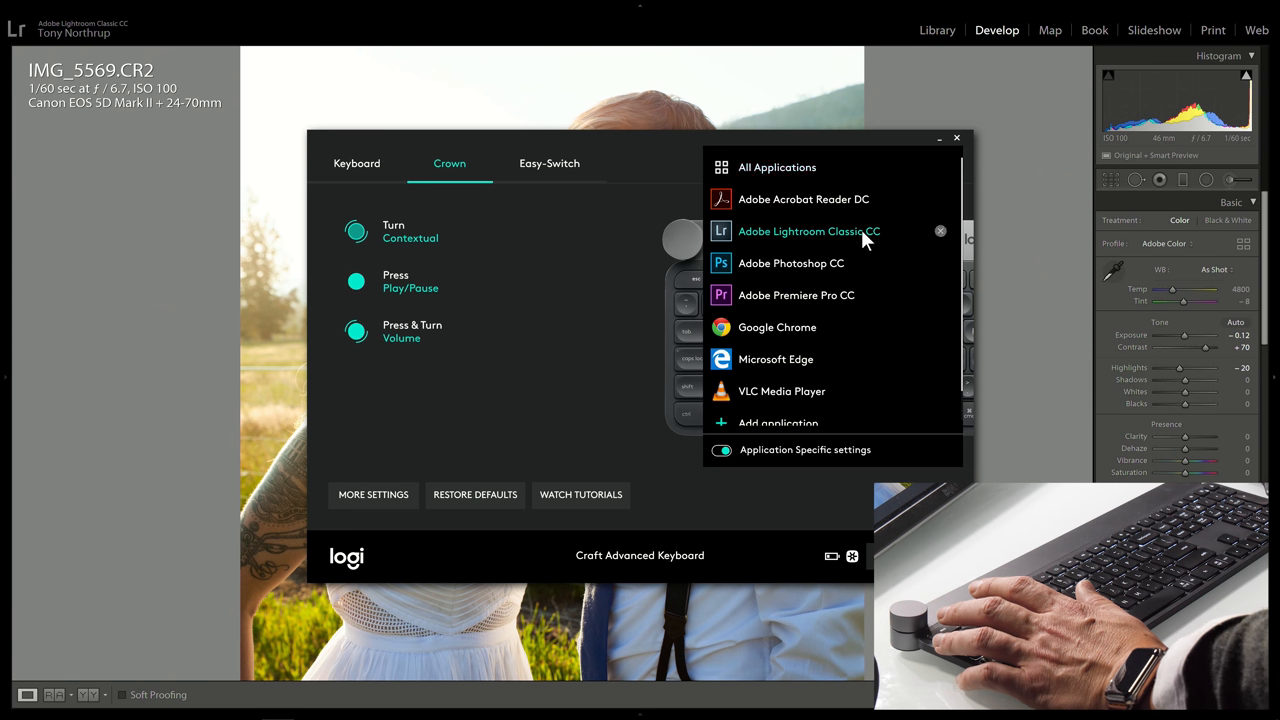
# Select Adobe Lightroom Classic CC as the application profile for the crown settings.
pyautogui.click(808, 232)
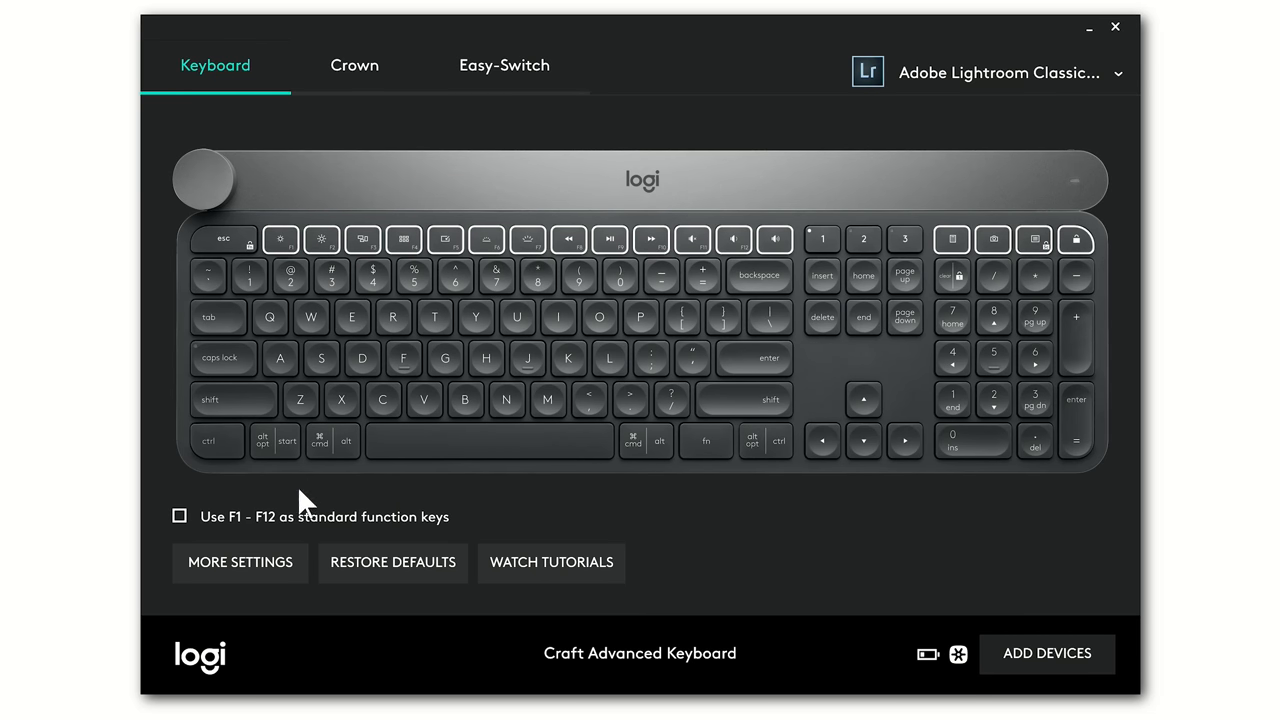
# Go to the Craft keyboard's More settings to reach the Disabled keys options.
pyautogui.click(240, 562)
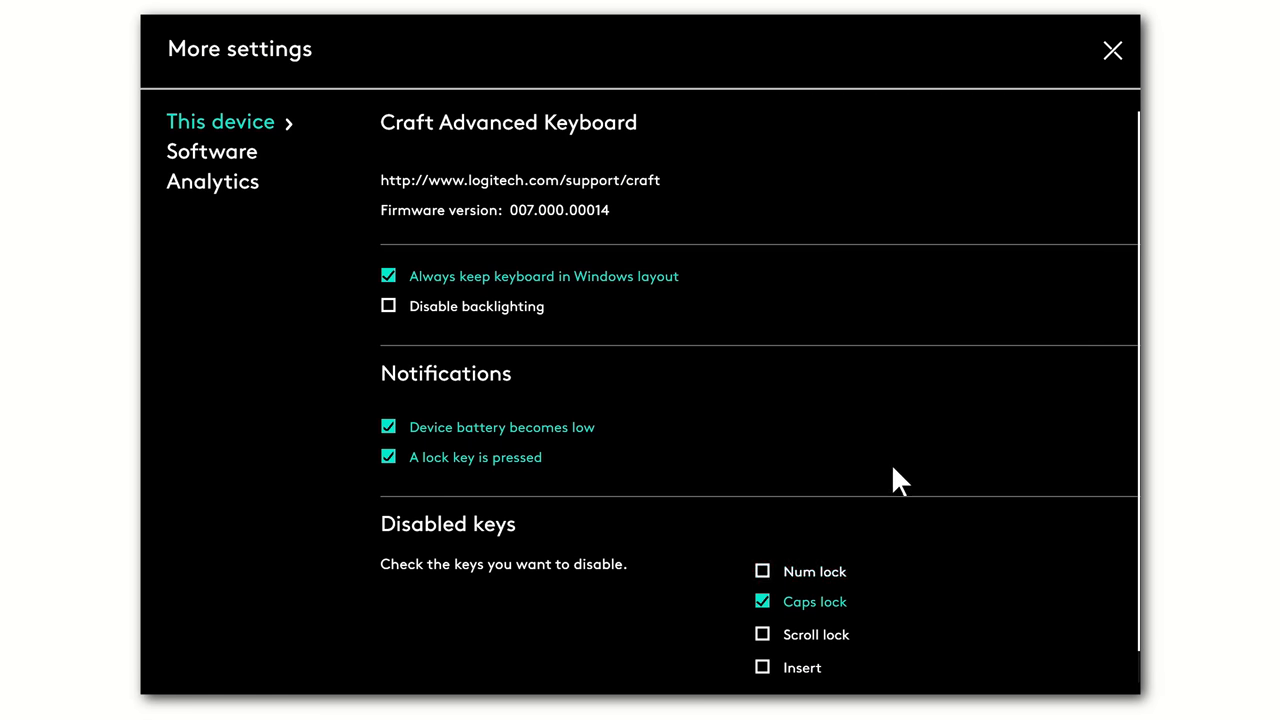